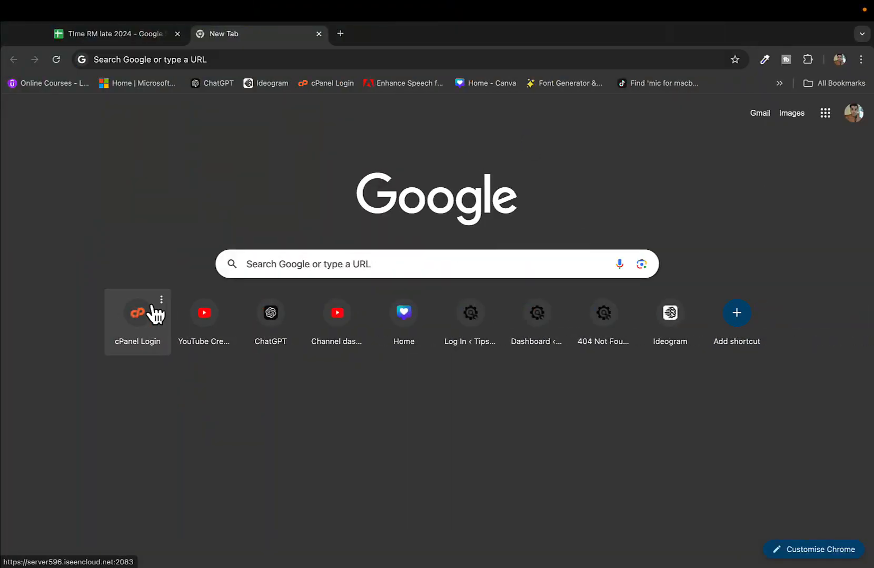
# Step: Launch the cPanel Login shortcut from Chrome's new tab page so saved credentials autofill
pyautogui.click(137, 313)
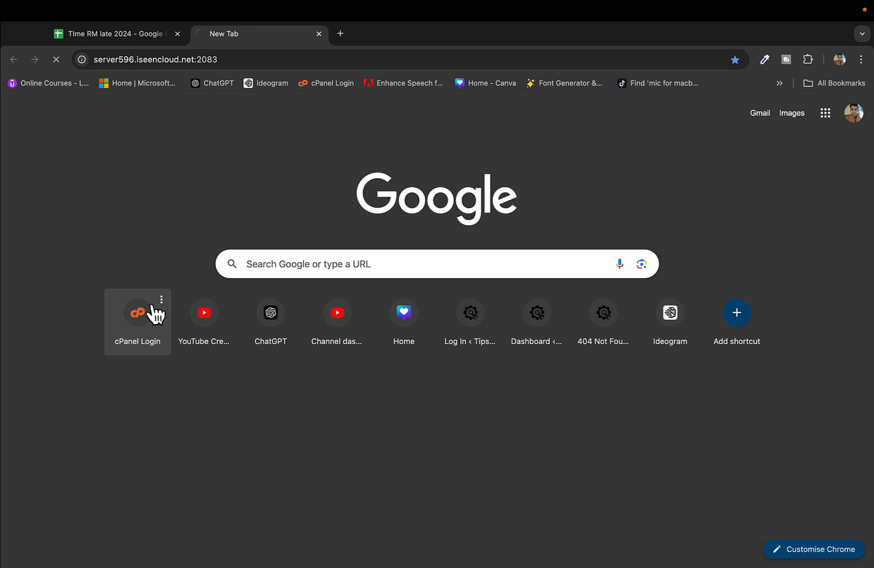
pyautogui.click(137, 312)
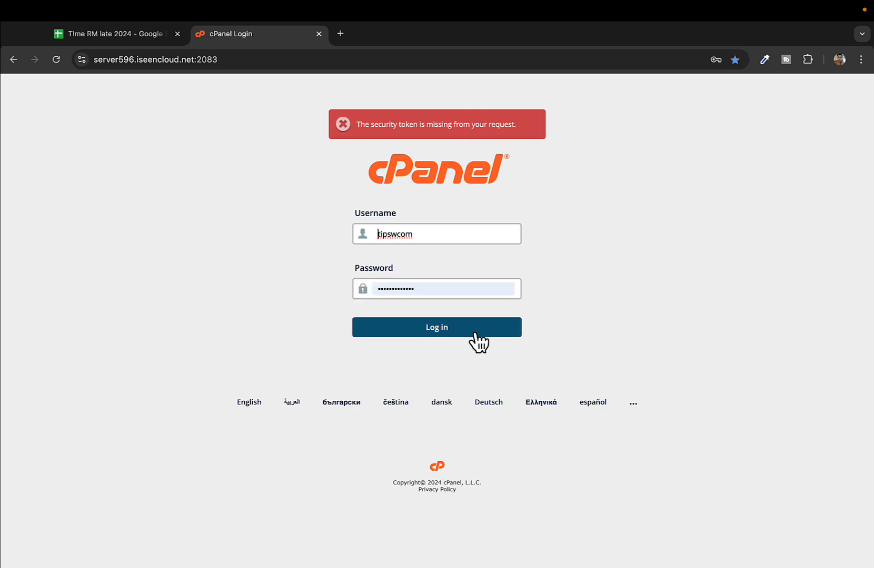
# Step: Log in to cPanel and scroll the tools dashboard down to the Security section
pyautogui.click(436, 328)
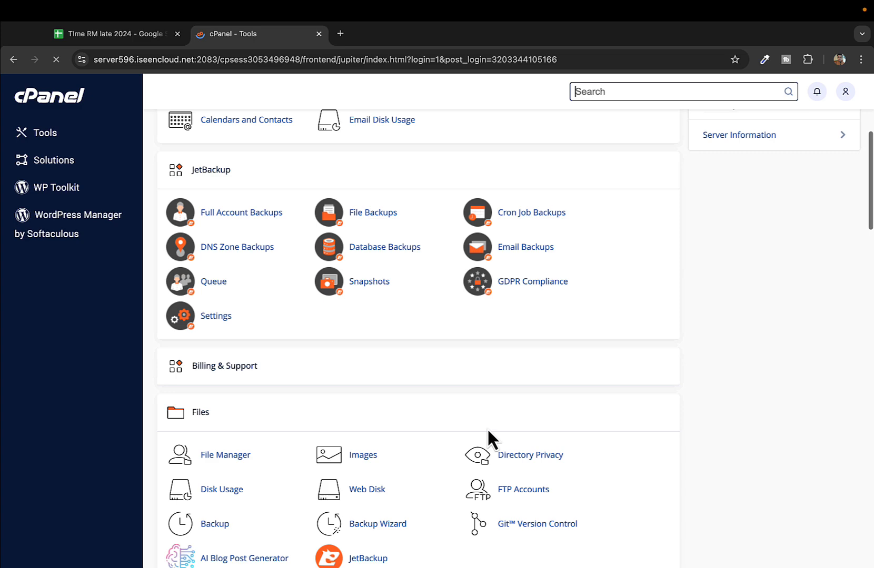
pyautogui.scroll(-3)
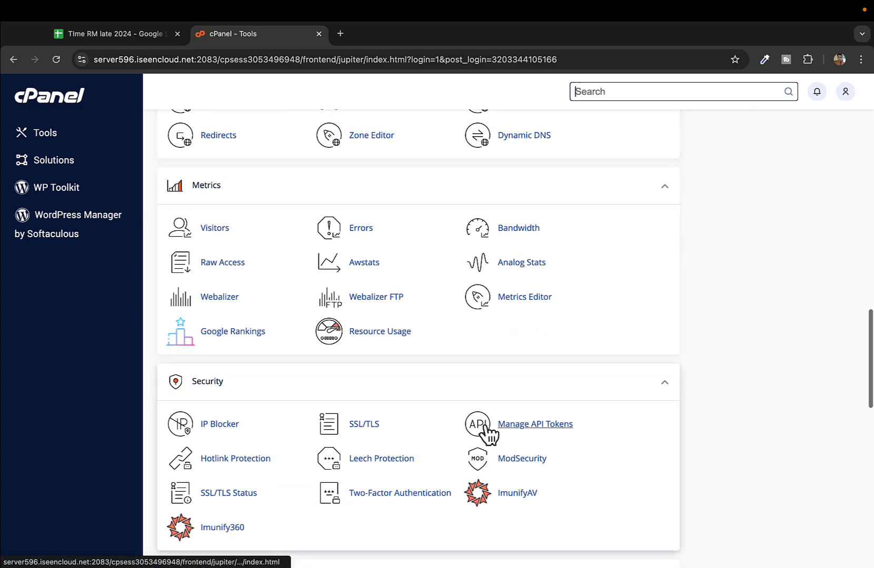
pyautogui.scroll(-3)
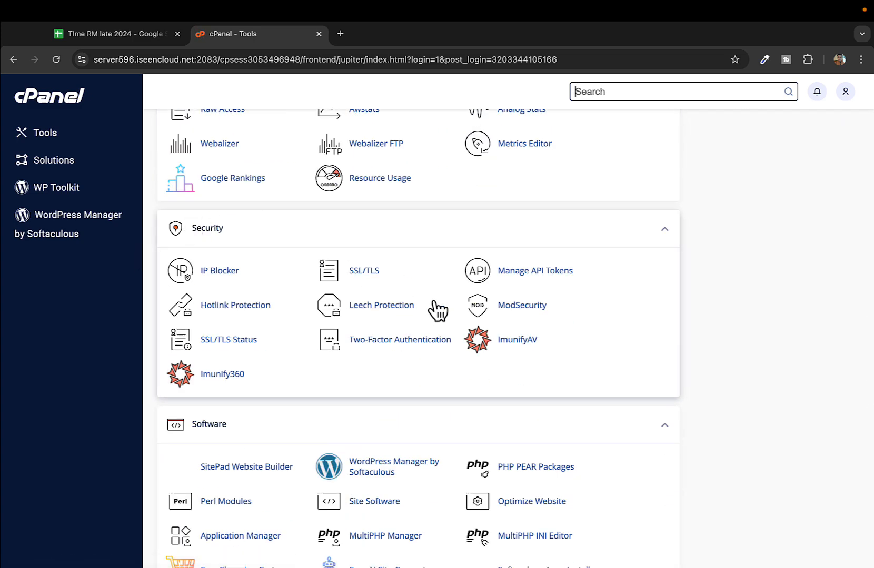
pyautogui.click(522, 306)
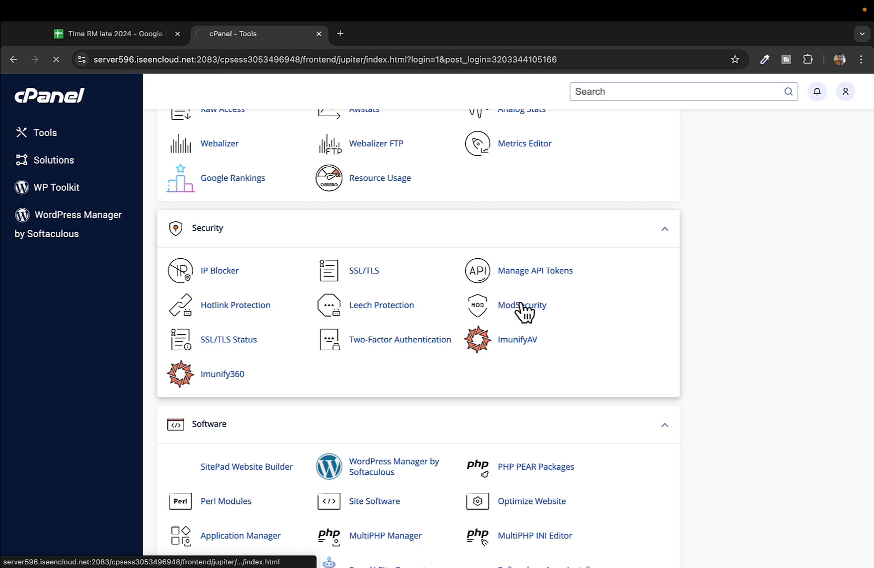
# Step: Open ModSecurity under Security and review tipswithalam.com listed as On
pyautogui.click(521, 305)
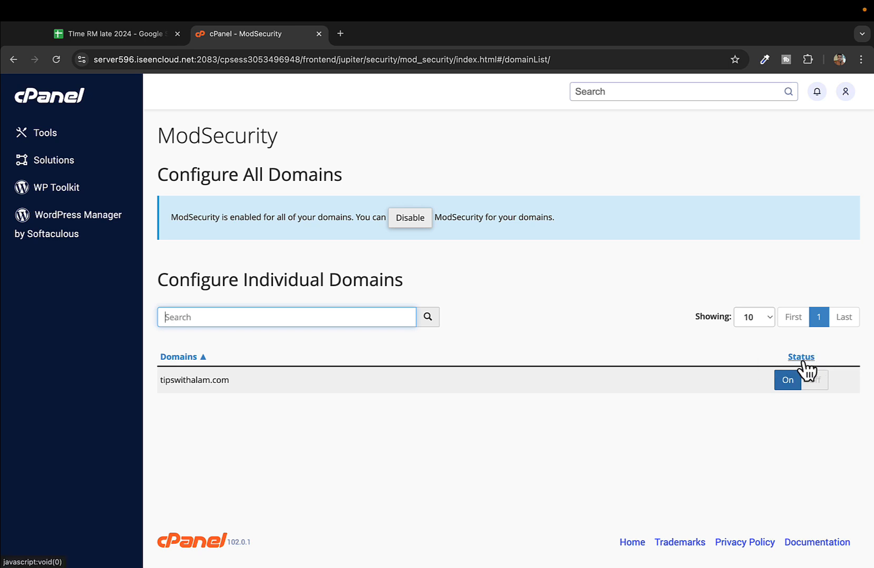
pyautogui.moveTo(500, 489)
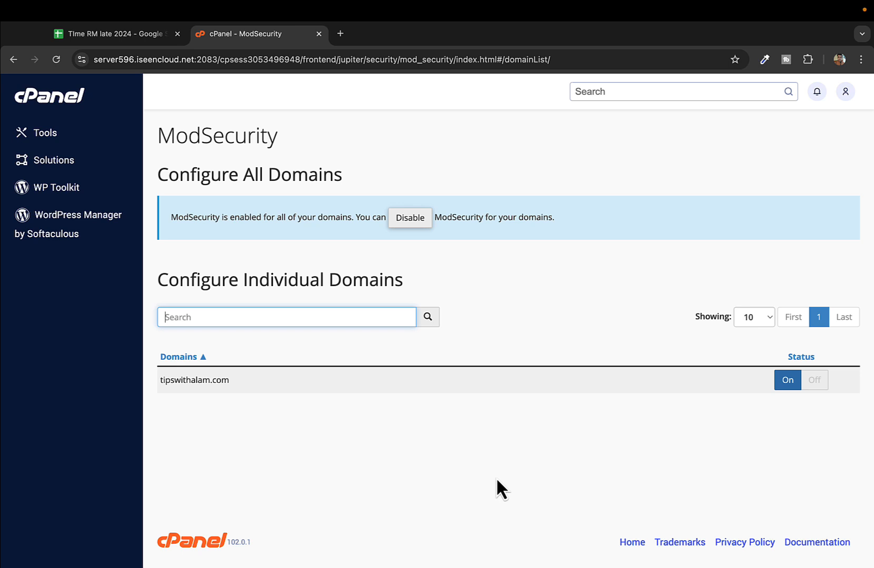
pyautogui.moveTo(530, 301)
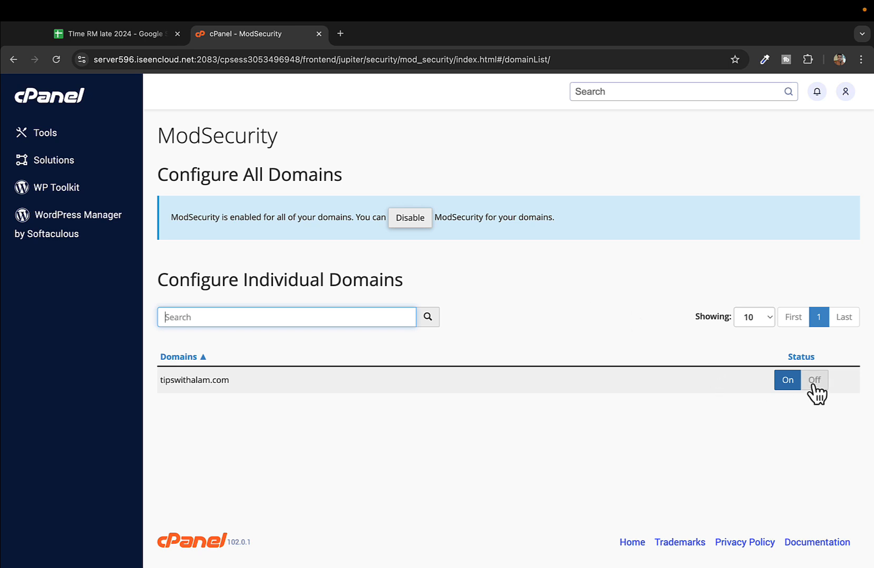
pyautogui.moveTo(755, 406)
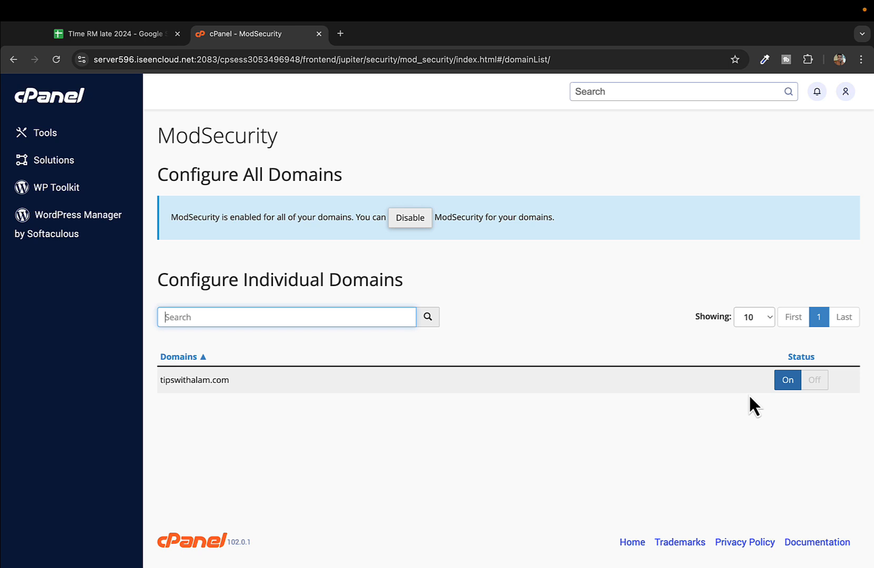
pyautogui.moveTo(749, 416)
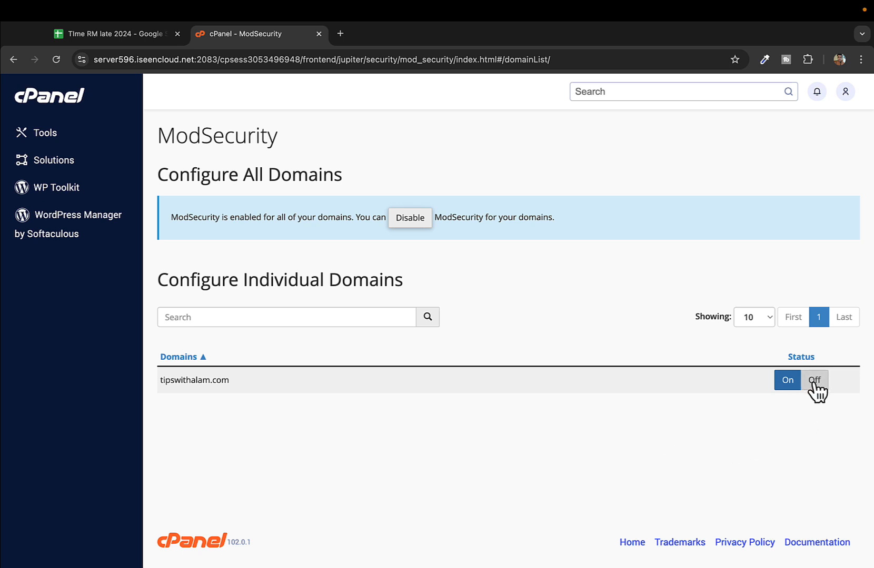
# Step: Set tipswithalam.com's ModSecurity status to Off and wait for the success message
pyautogui.click(814, 380)
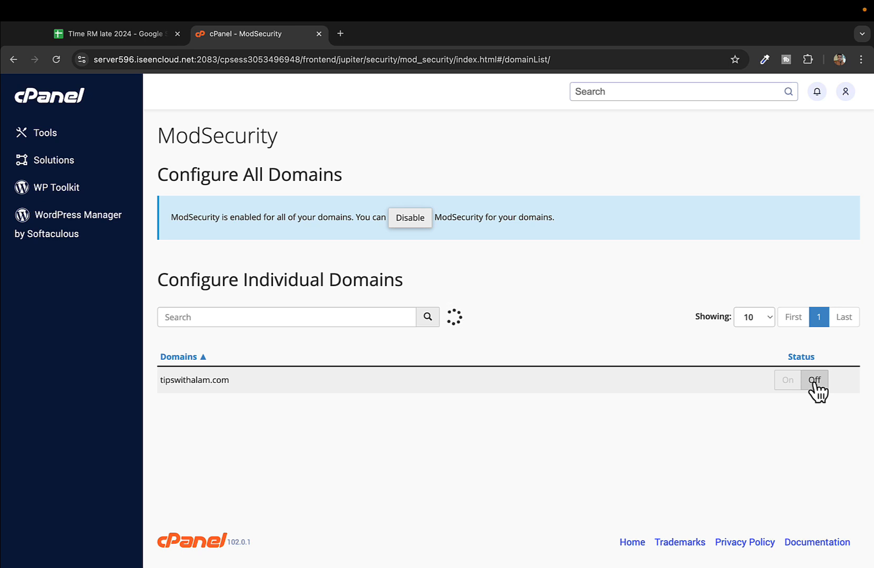
pyautogui.click(813, 380)
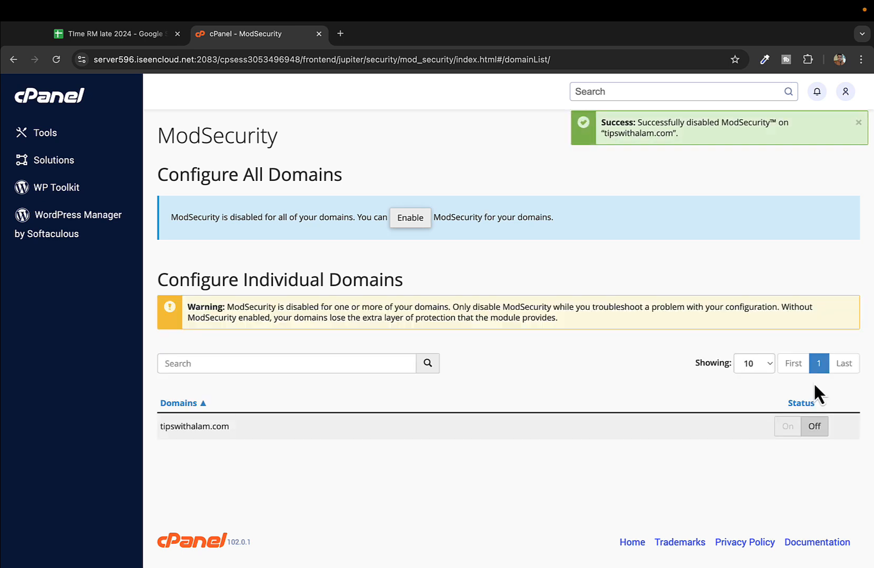
pyautogui.moveTo(346, 318)
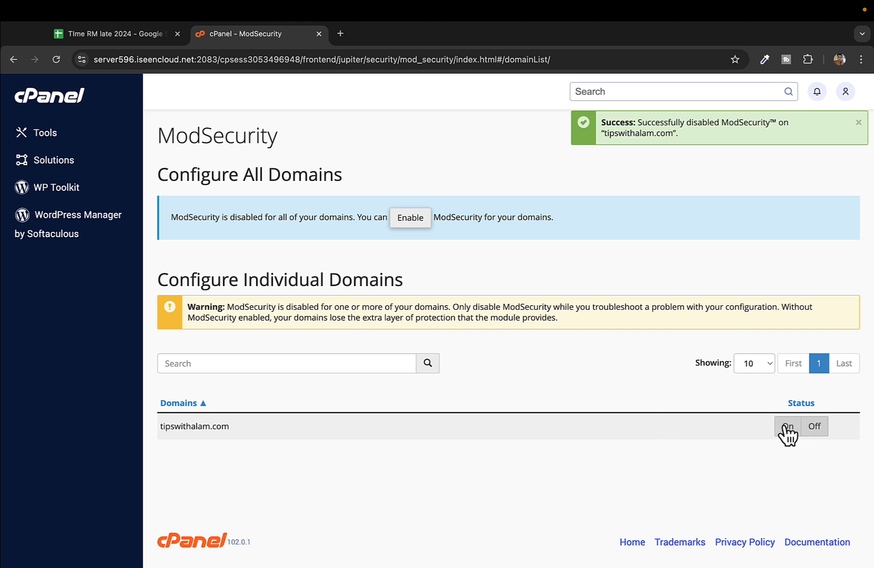
# Step: Set tipswithalam.com's ModSecurity status back to On and wait for the enabled confirmation
pyautogui.click(788, 426)
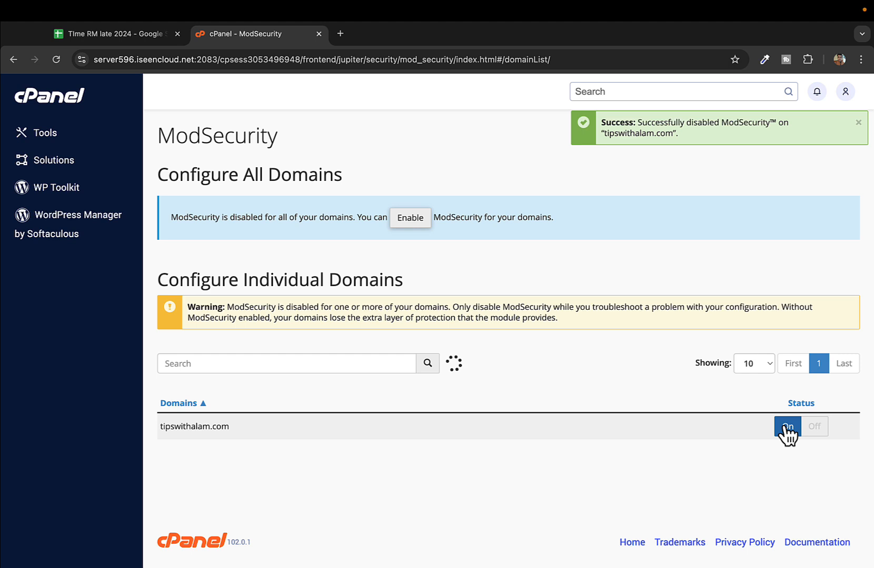
pyautogui.click(787, 426)
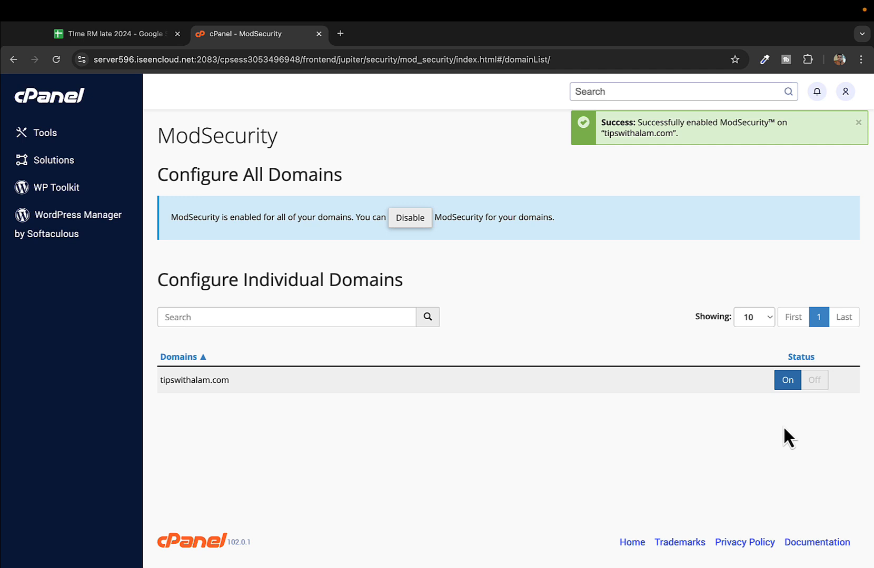
pyautogui.click(286, 316)
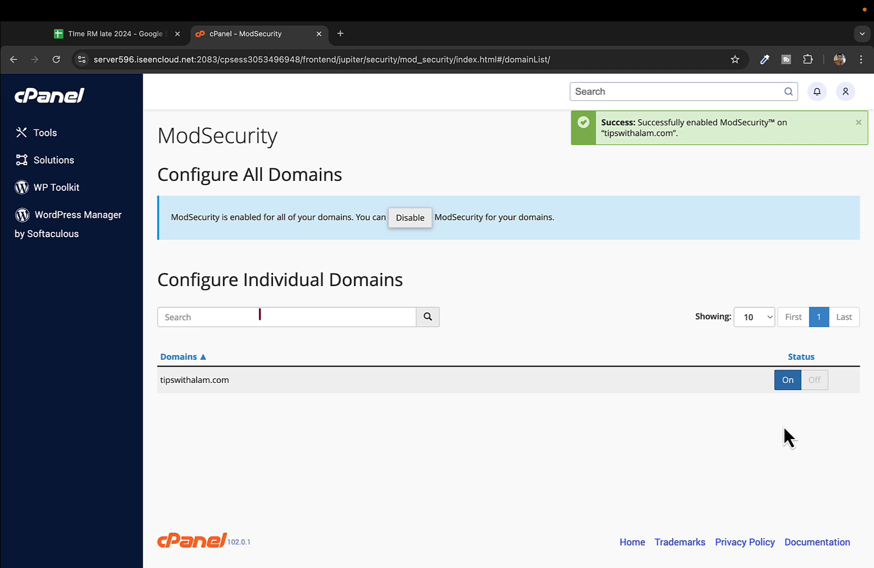